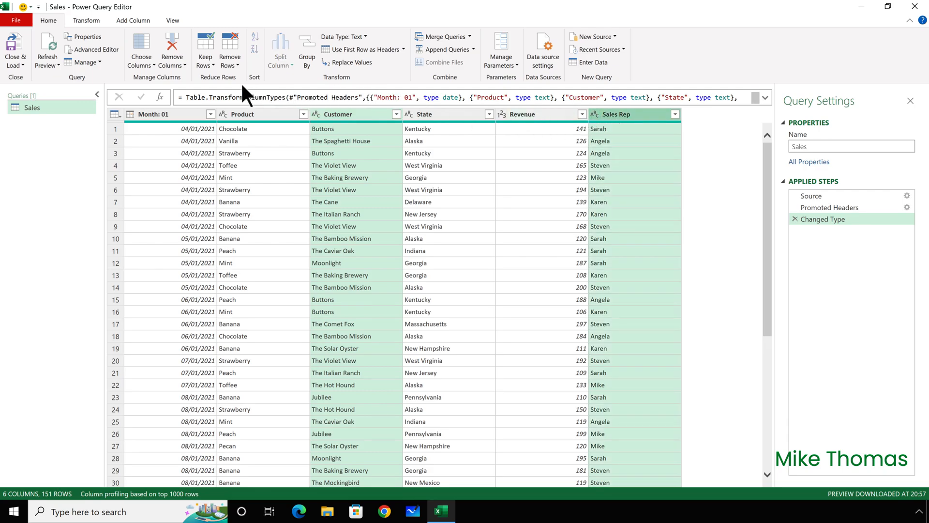
pyautogui.moveTo(172, 48)
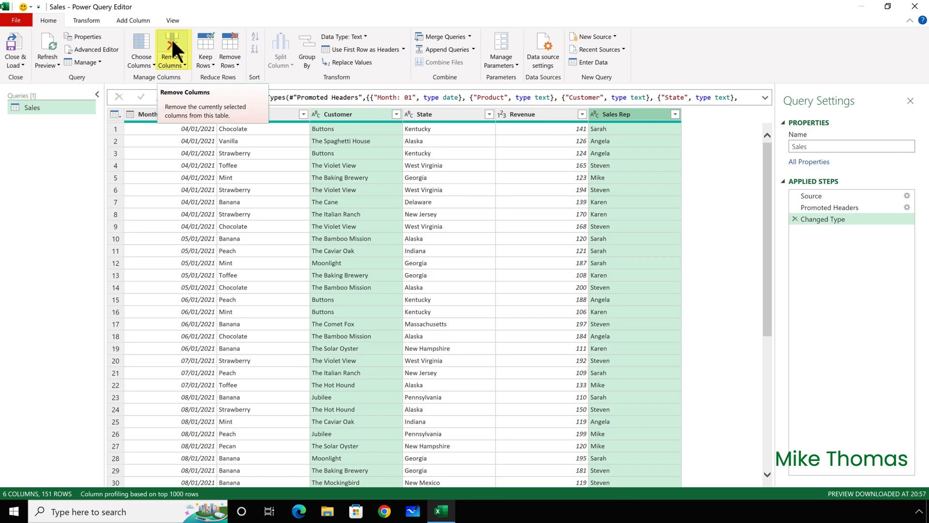
# Remove the Customer and Sales Rep columns with Home > Remove Columns.
pyautogui.click(169, 49)
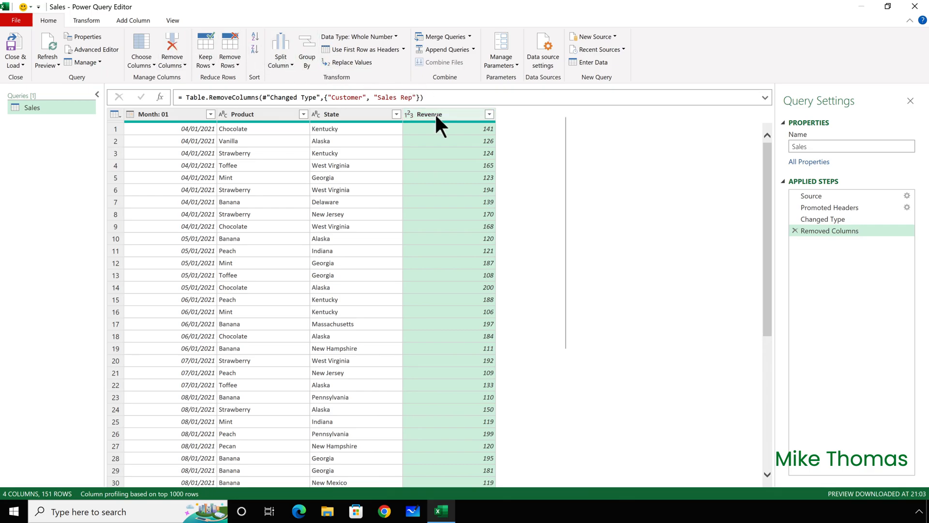
pyautogui.rightClick(428, 121)
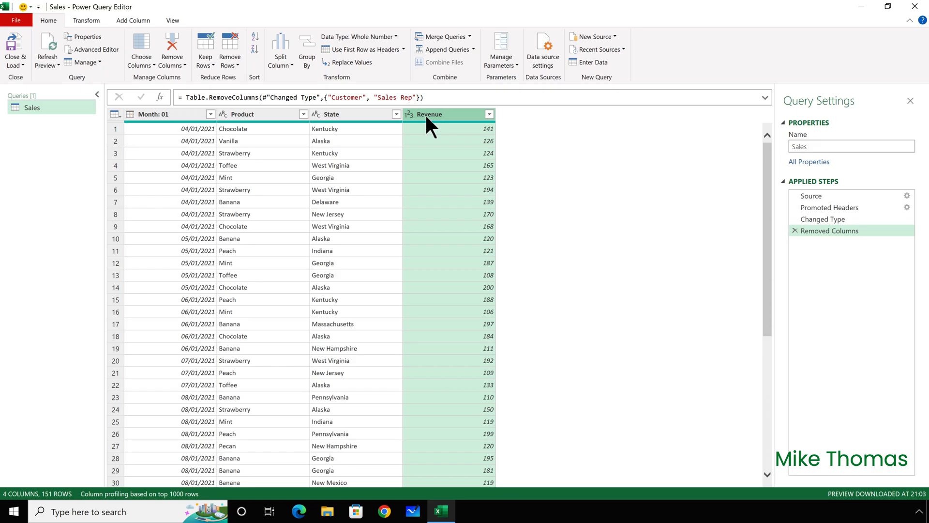
pyautogui.moveTo(783, 234)
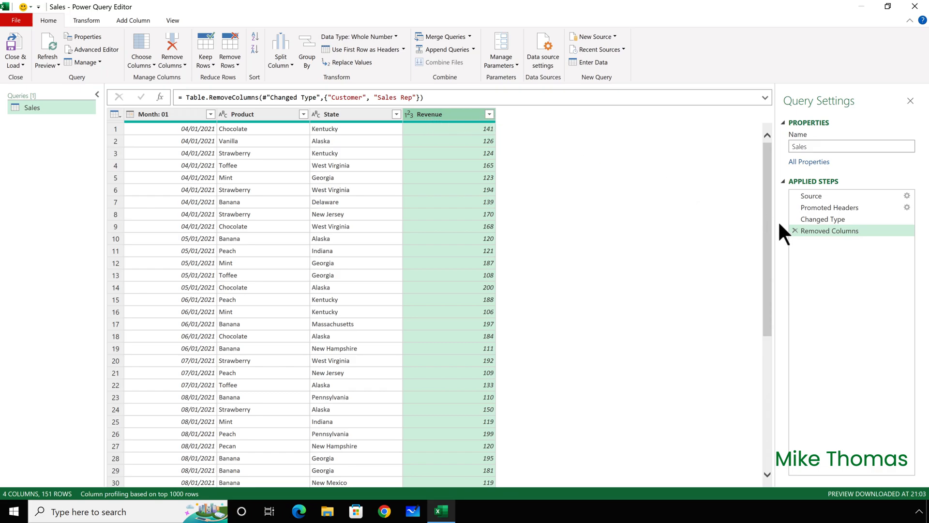
pyautogui.moveTo(798, 239)
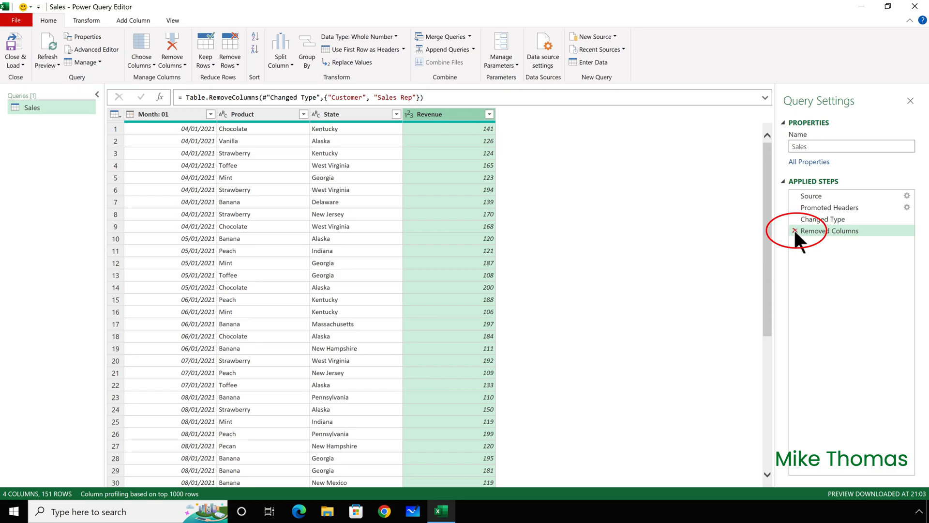
# Delete the Removed Columns step to bring back Customer and Sales Rep.
pyautogui.click(797, 230)
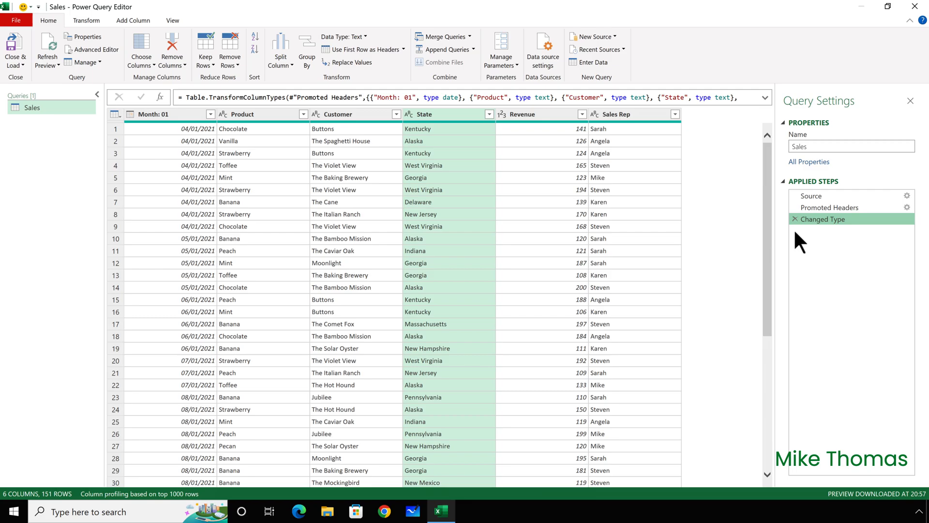
pyautogui.moveTo(358, 137)
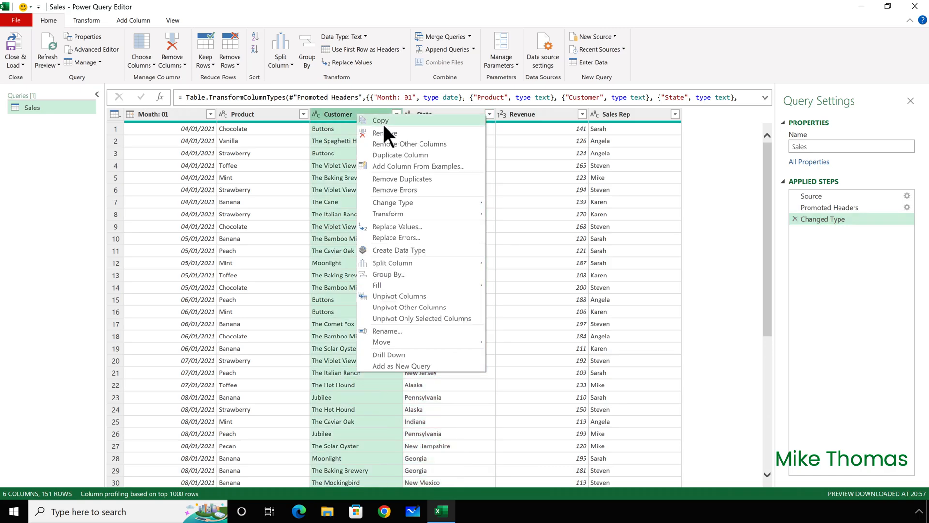
# Remove Customer, then Sales Rep, from the header menus, then delete the combined step.
pyautogui.click(383, 133)
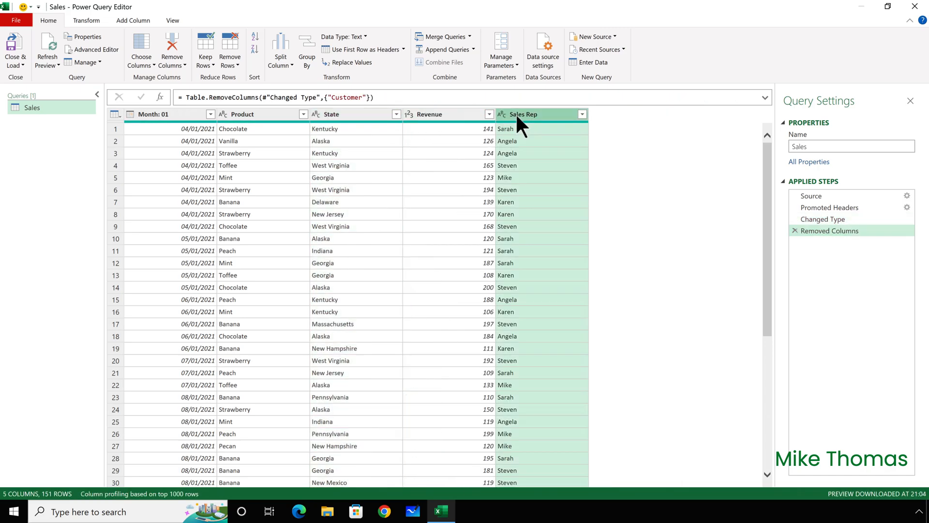
pyautogui.rightClick(526, 121)
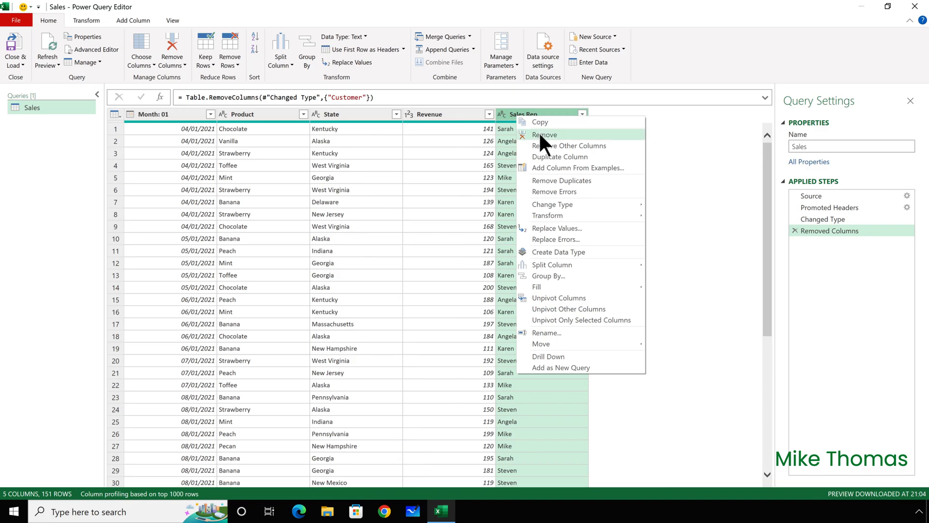
pyautogui.click(545, 134)
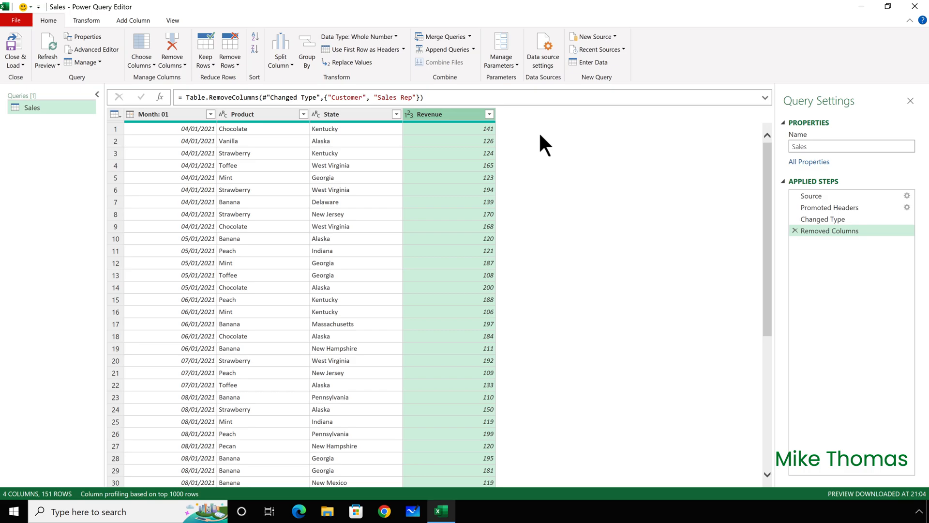
pyautogui.click(830, 230)
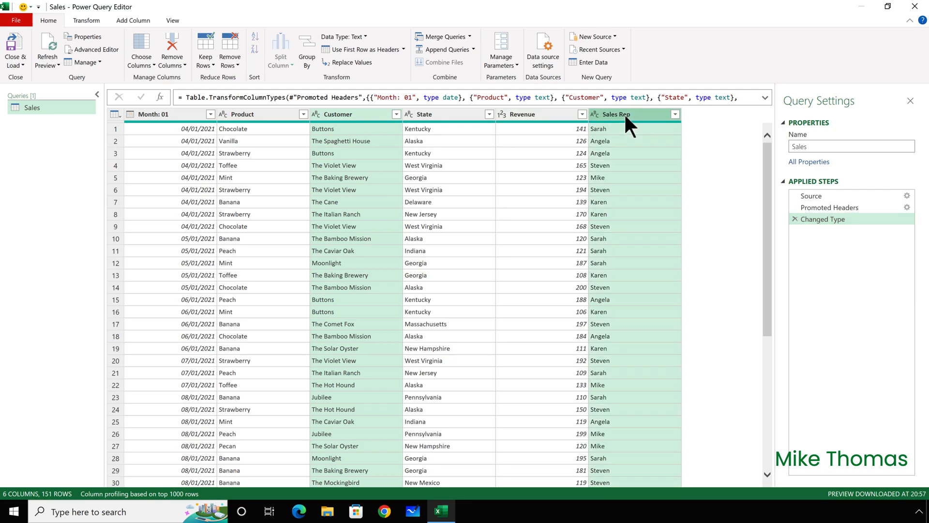
pyautogui.moveTo(619, 120)
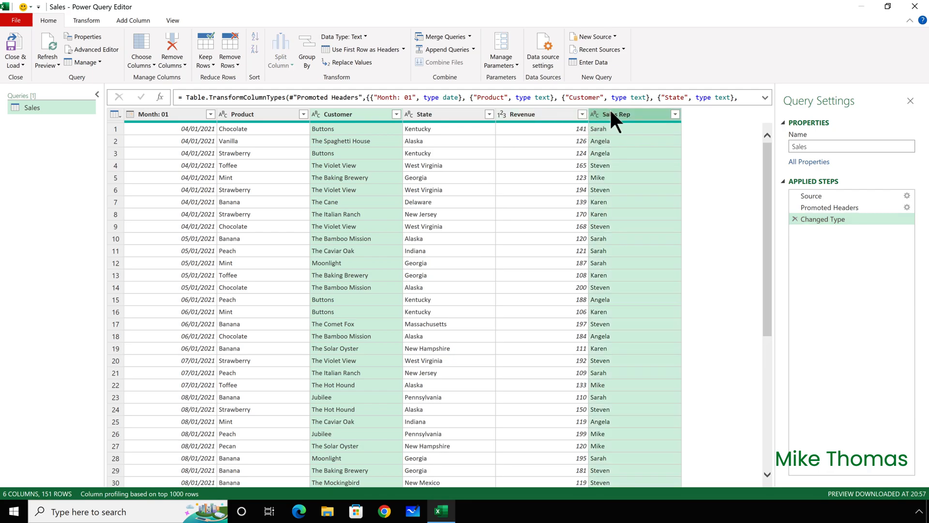
pyautogui.click(172, 46)
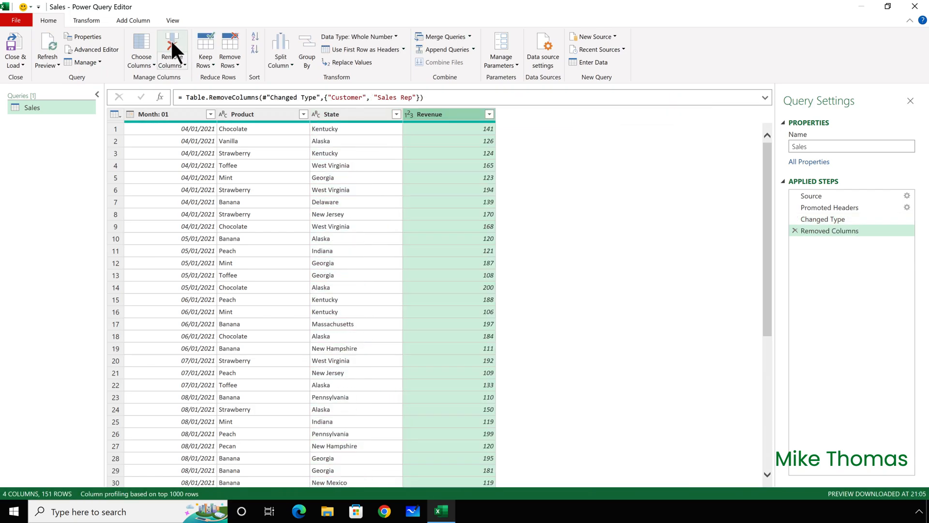
pyautogui.click(830, 231)
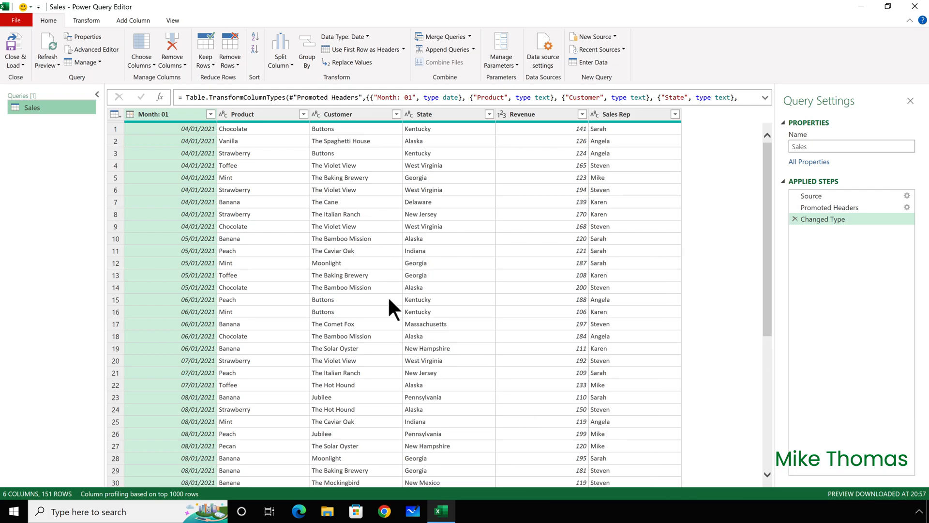
pyautogui.moveTo(141, 52)
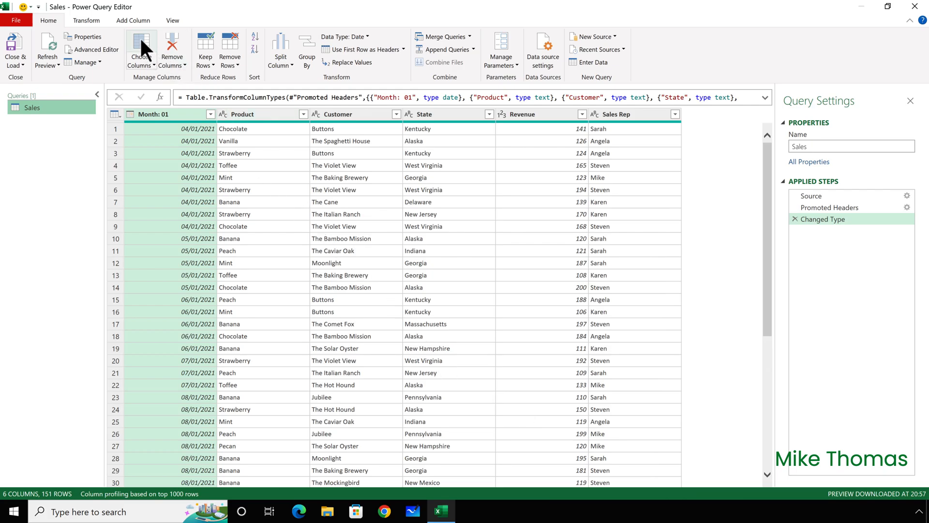
# Untick Customer and Sales Rep in Choose Columns, then reopen and cancel the step settings.
pyautogui.click(139, 45)
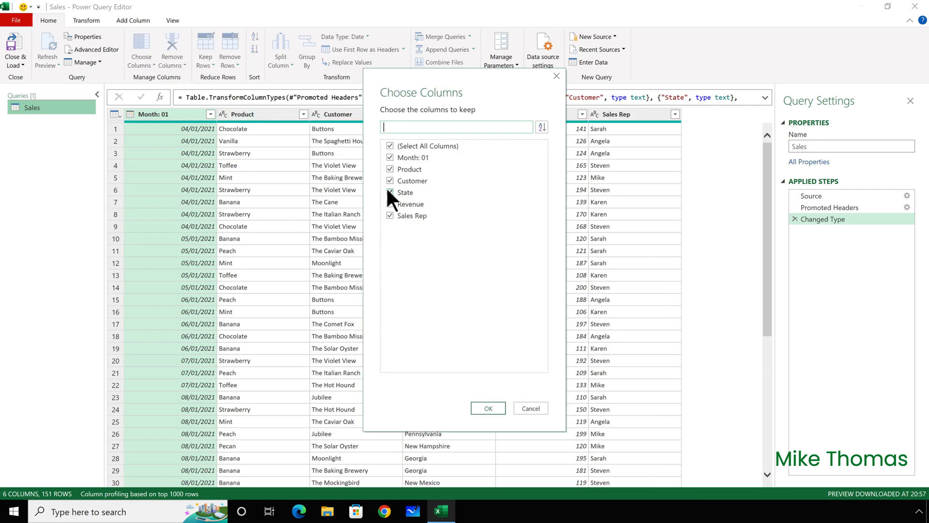
pyautogui.click(389, 181)
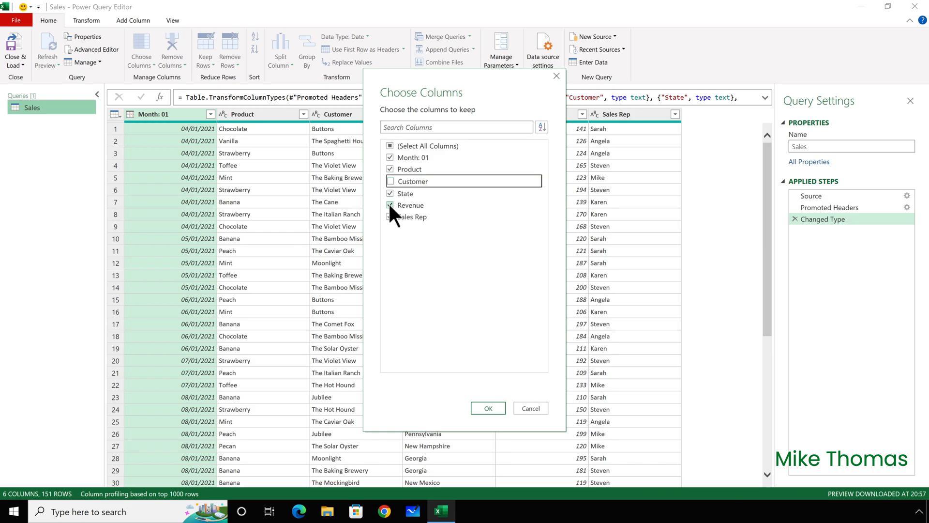
pyautogui.click(389, 216)
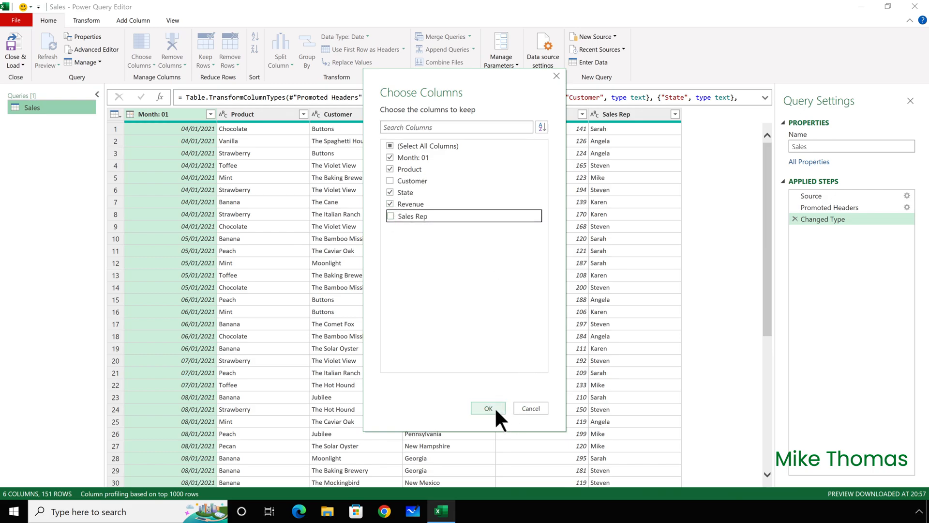
pyautogui.click(488, 408)
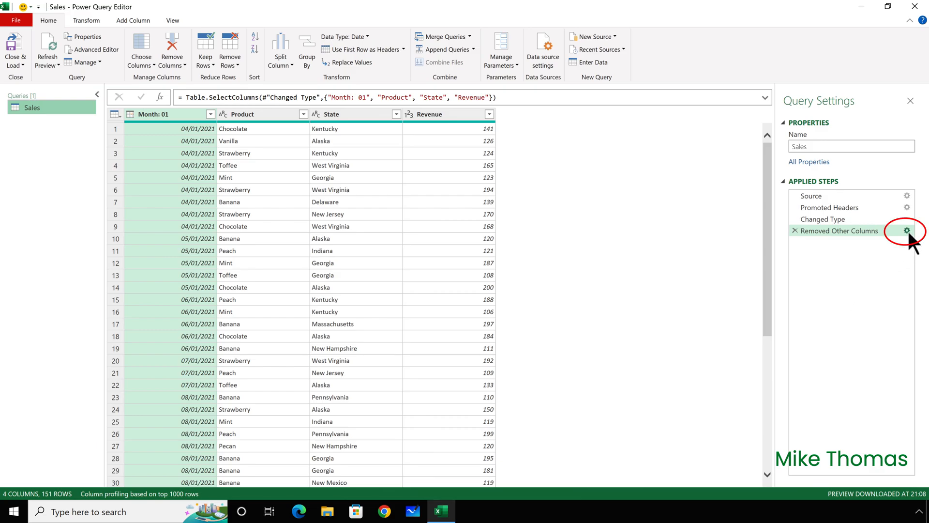
pyautogui.click(906, 231)
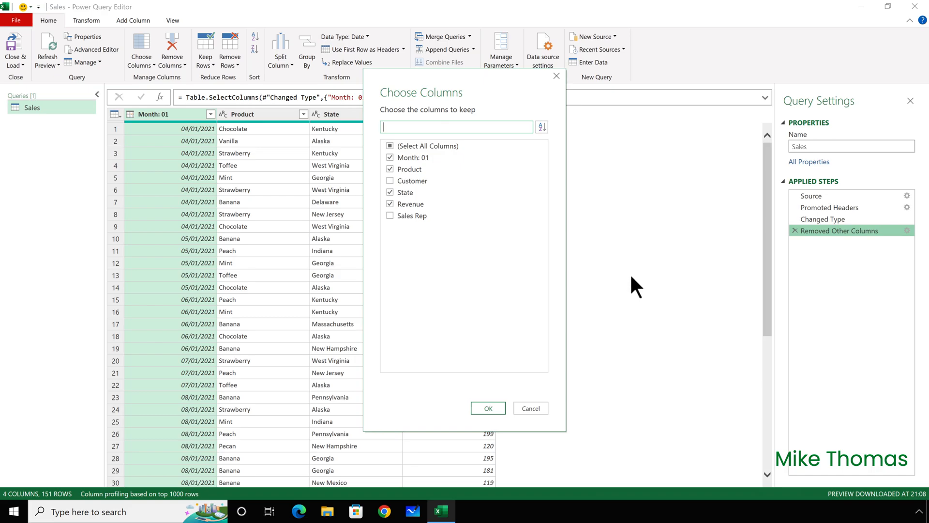
pyautogui.moveTo(534, 414)
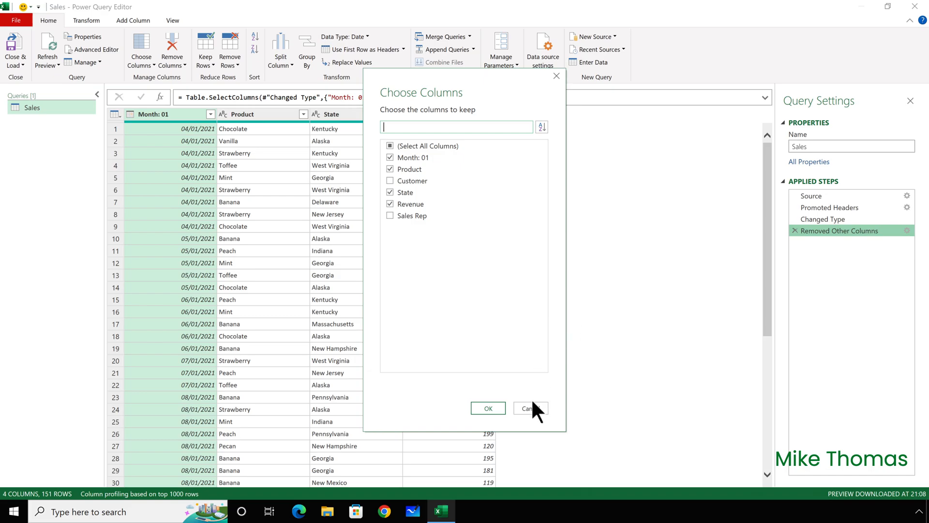
pyautogui.click(489, 408)
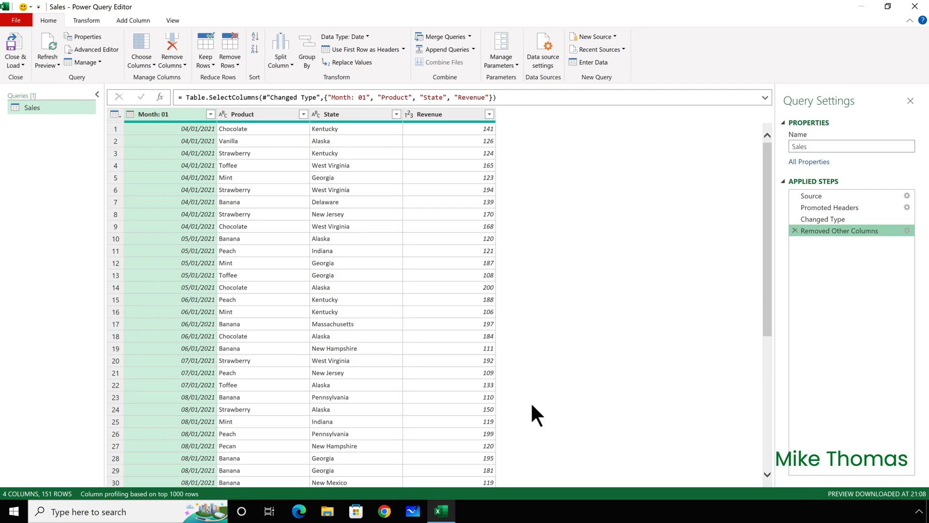
pyautogui.moveTo(560, 408)
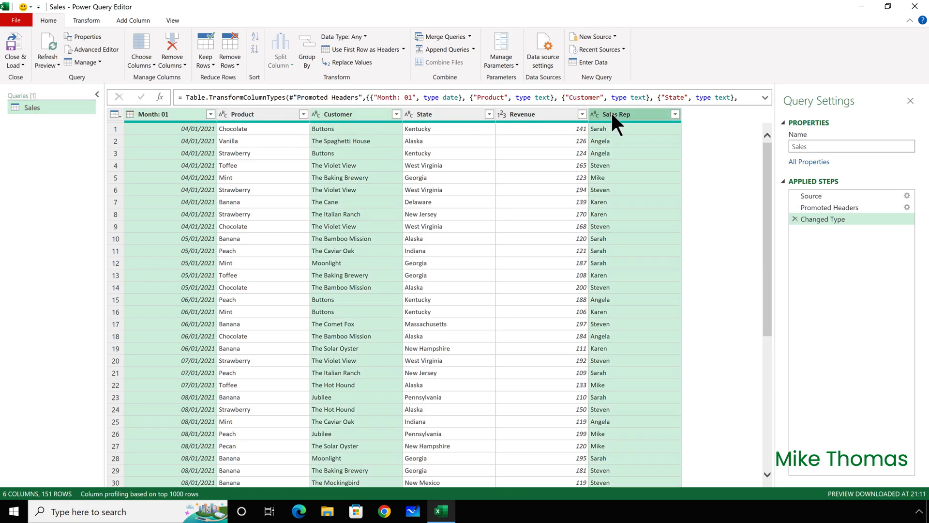
pyautogui.click(167, 50)
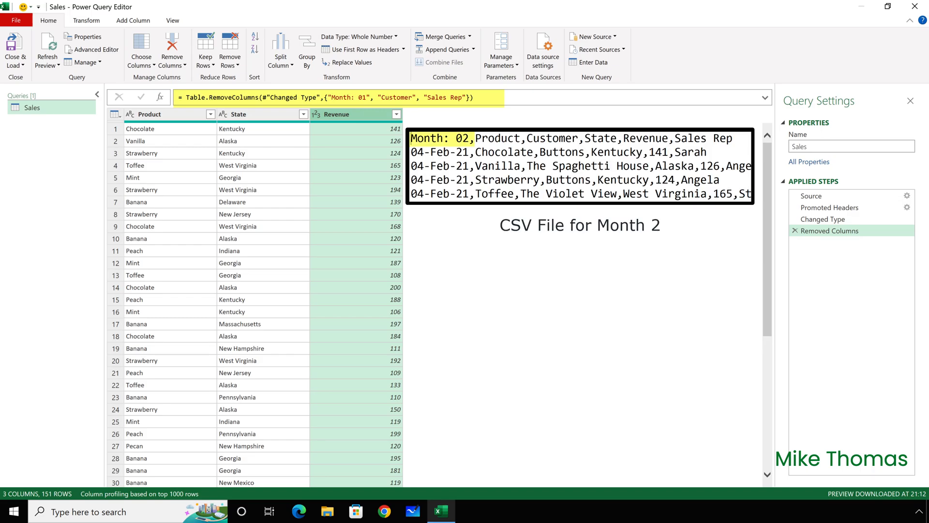
pyautogui.click(823, 219)
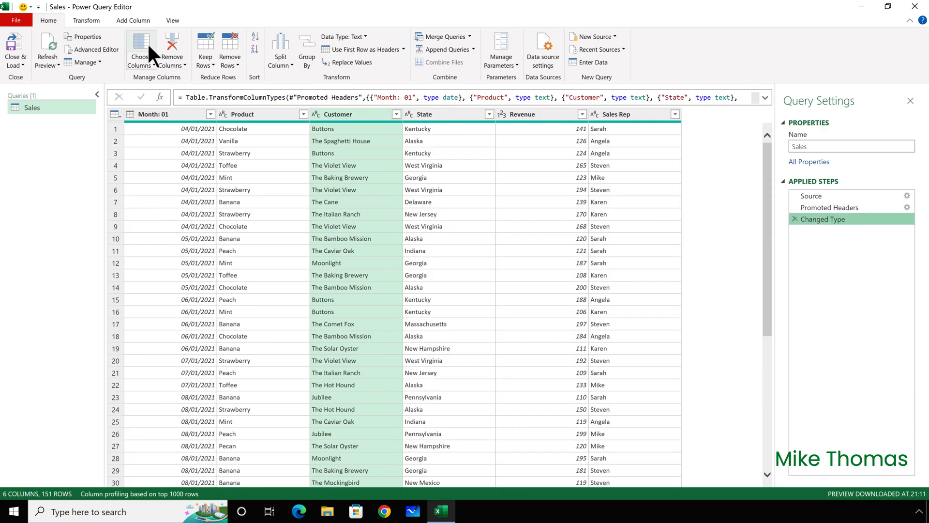
# Exclude Month: 01 in Choose Columns, keeping Product, State and Revenue.
pyautogui.click(140, 44)
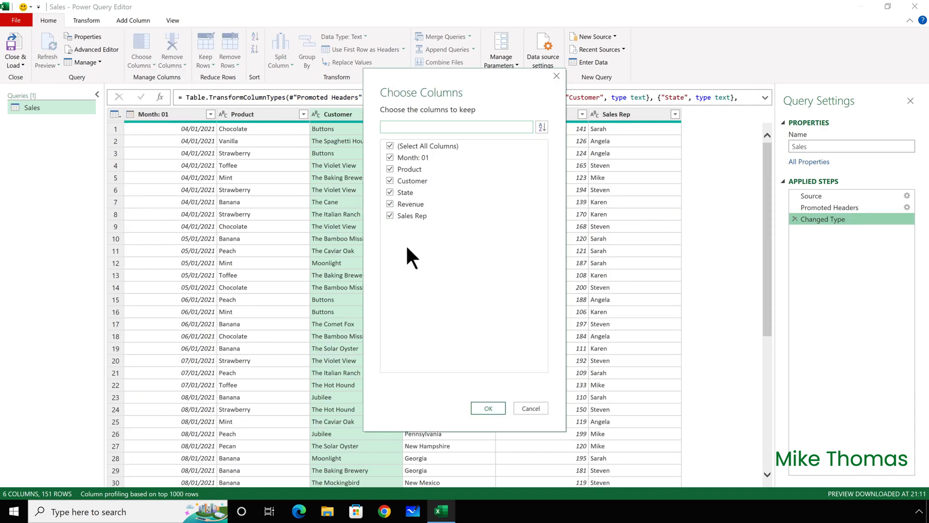
pyautogui.click(389, 146)
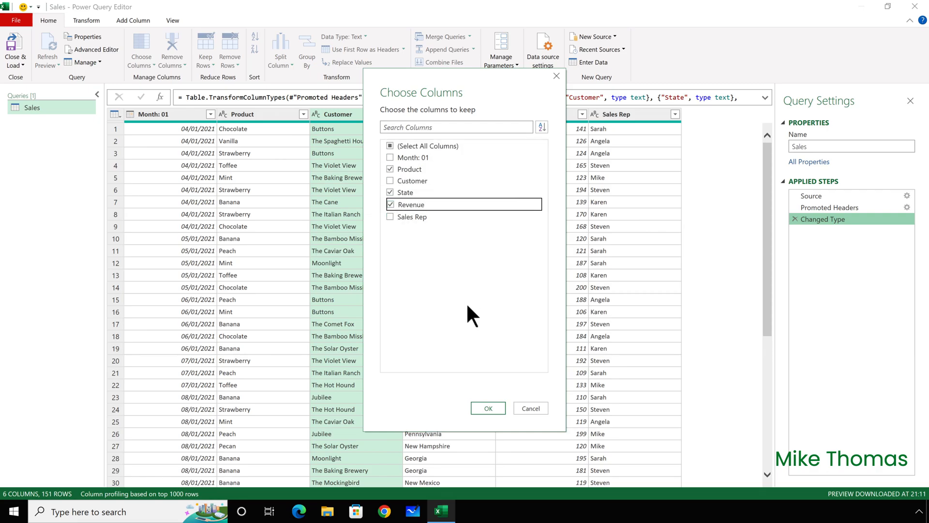
pyautogui.click(488, 408)
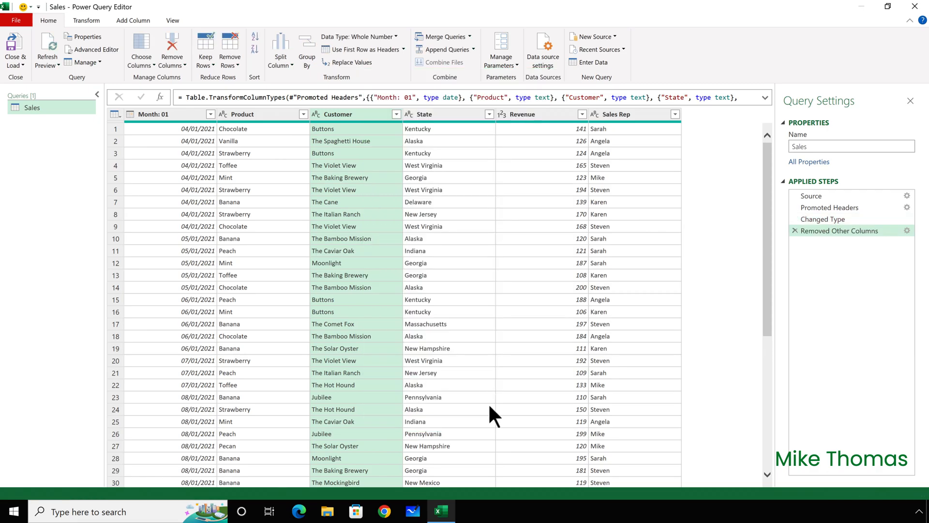